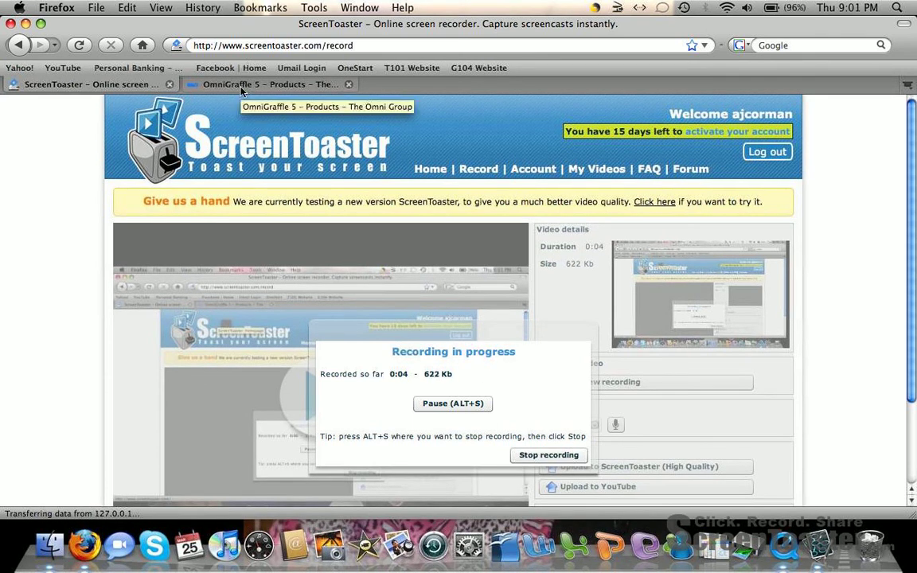
Step: Reach the OmniGraffle 5 Downloads page with the Standard and Professional 5.2.2 buttons in view
left_click(263, 85)
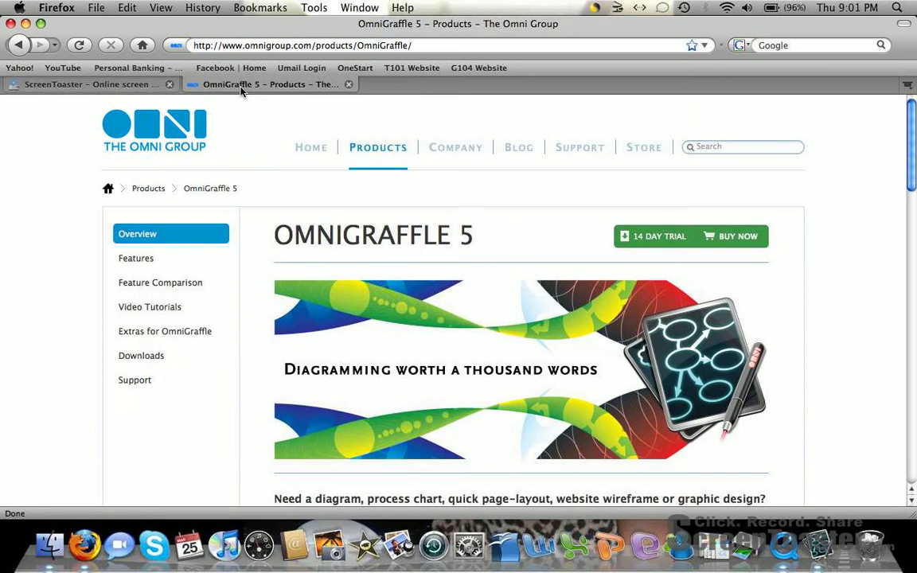
left_click(140, 356)
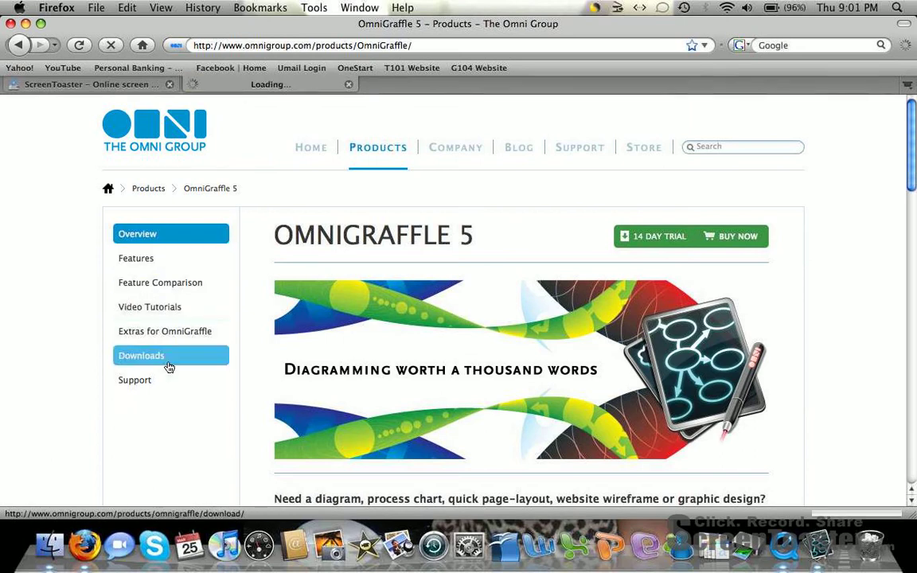
left_click(140, 355)
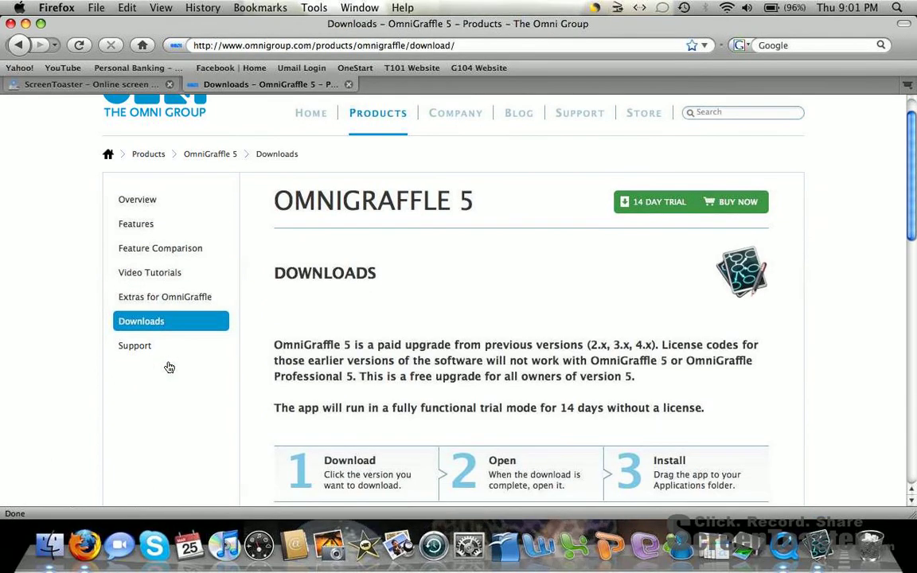
scroll("down", 3)
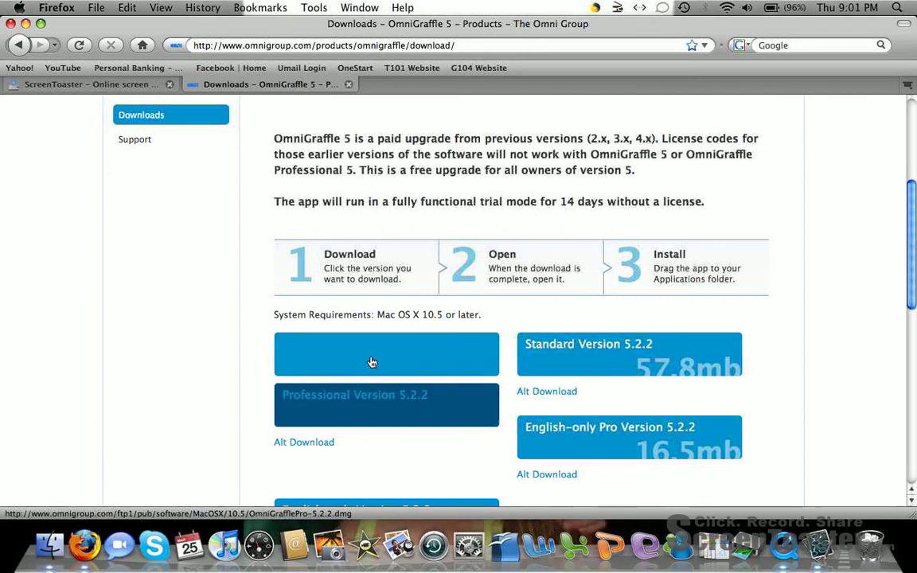
Step: Launch OmniGraffle Pro and create a new untitled diagram from the Blank template
left_click(815, 545)
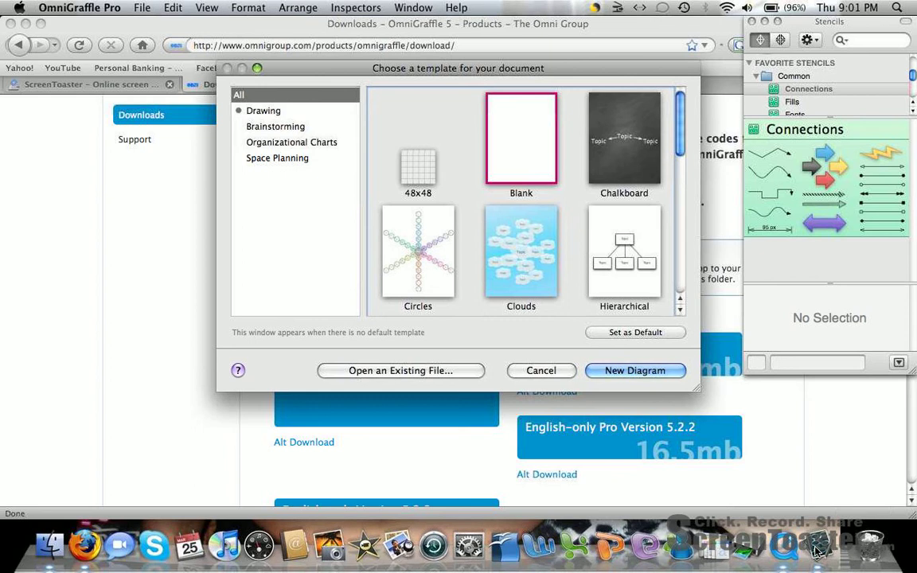
left_click(633, 369)
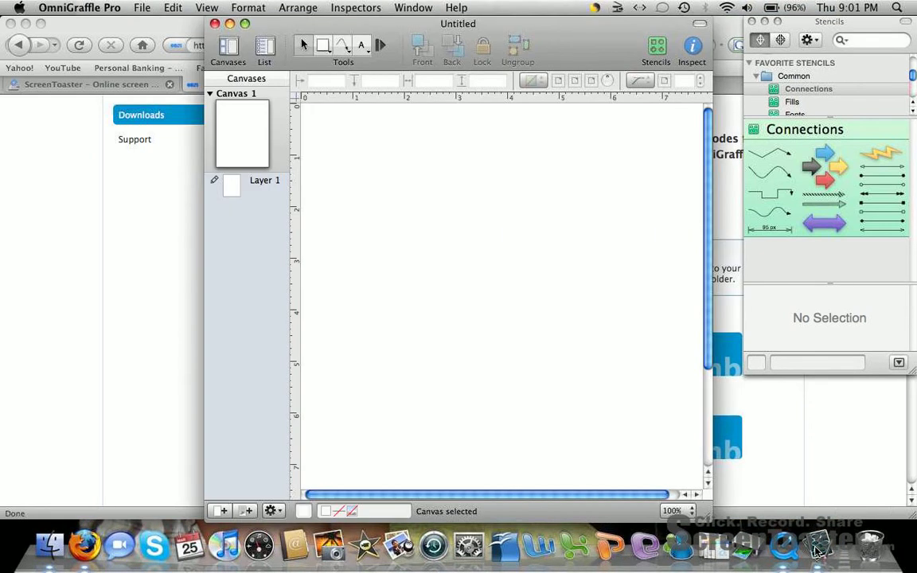
mouse_move(535, 149)
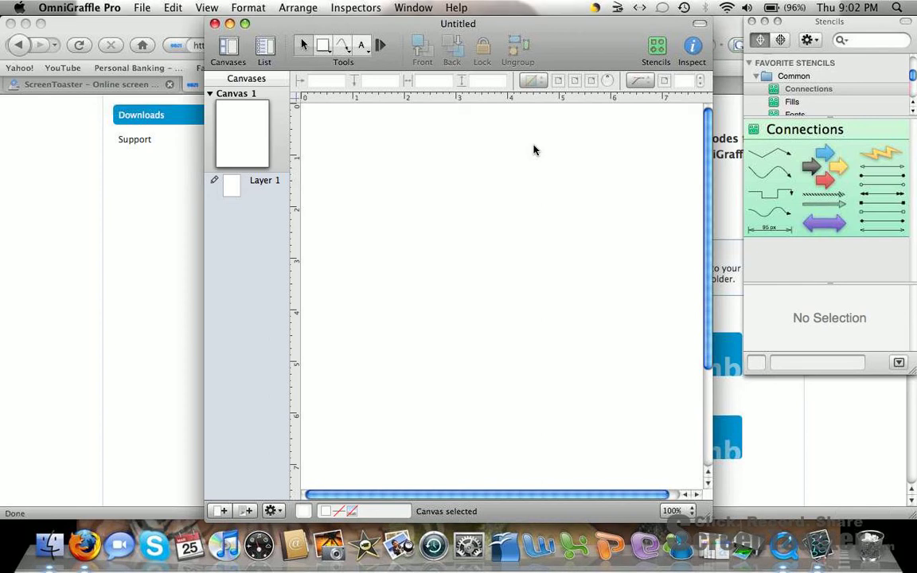
mouse_move(824, 177)
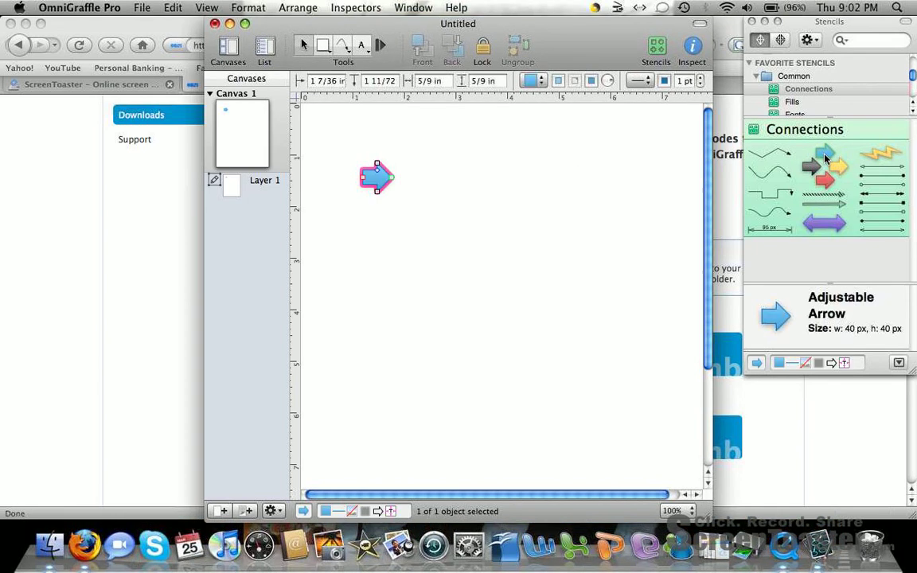
Step: Stretch the Adjustable Arrow into a long rightward arrow near the top left
left_click_drag(390, 179, 494, 179)
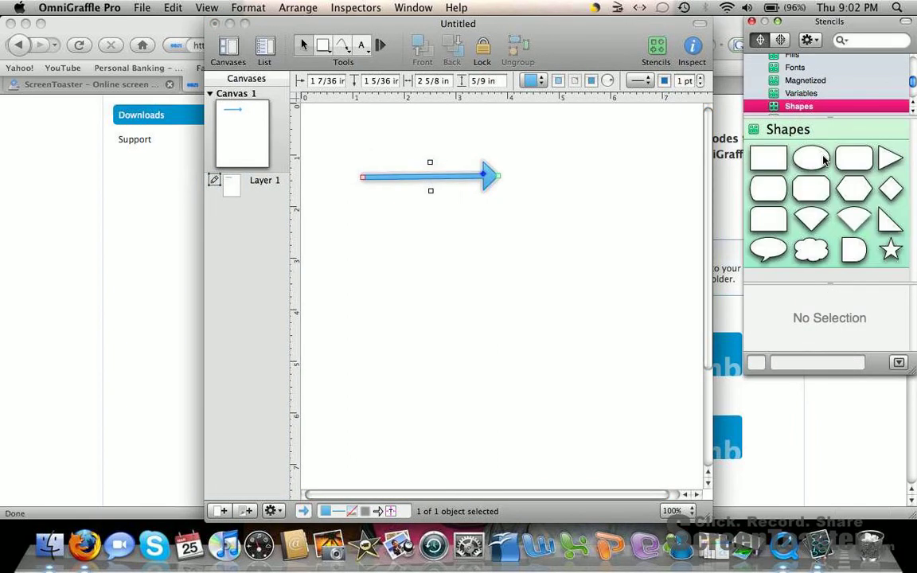
Step: Drop a Cloud under the arrow tip and a large Adjustable Star near the canvas centre
left_click(812, 250)
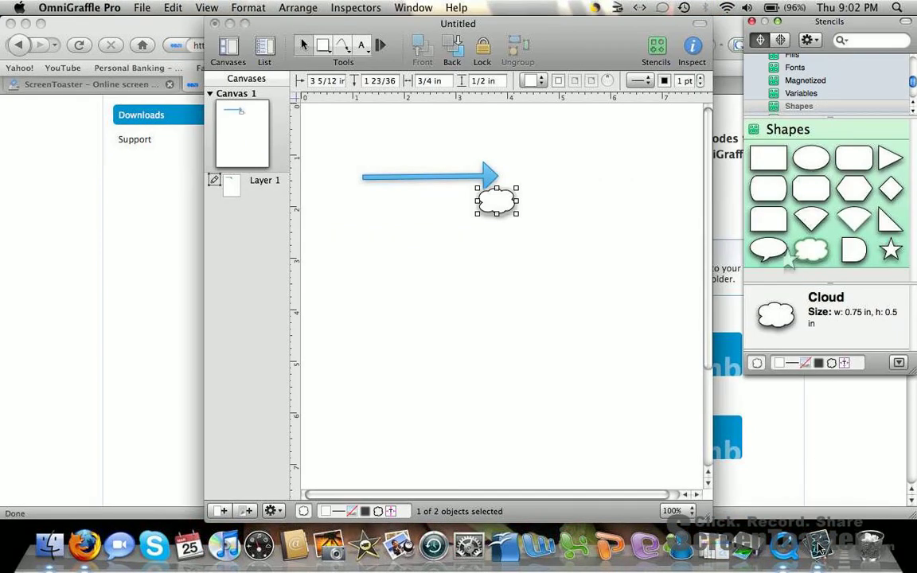
left_click_drag(889, 248, 429, 293)
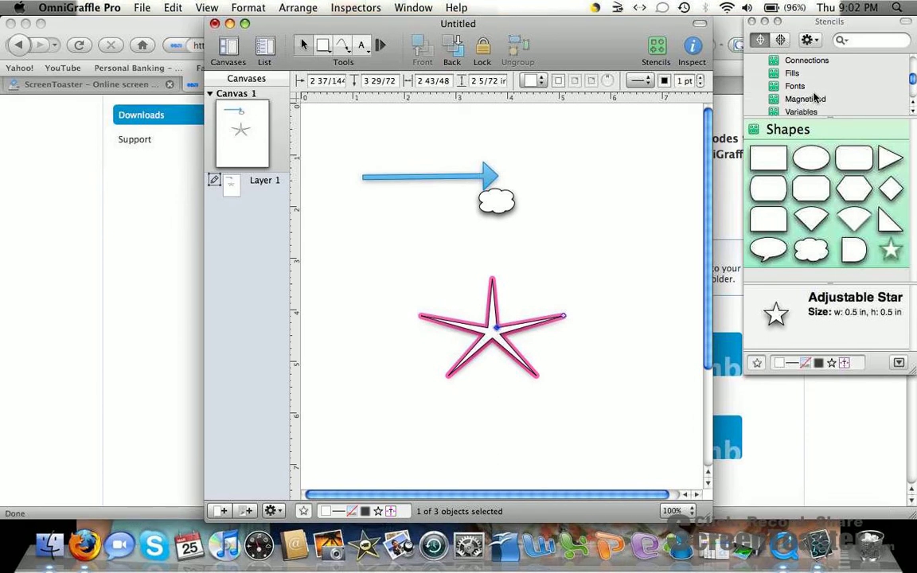
Step: Show the Fonts stencils, enlarge the cloud and give it the typed label w200
left_click(794, 86)
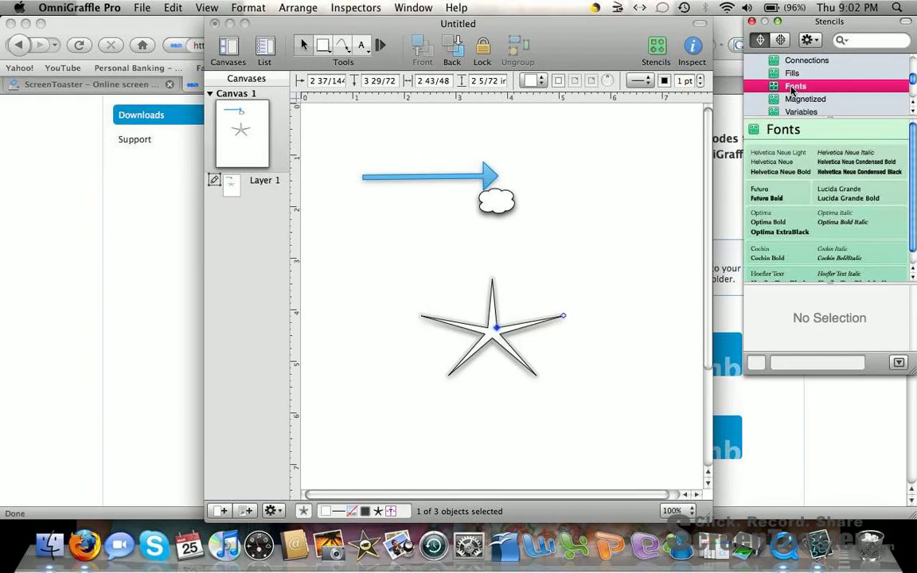
mouse_move(494, 205)
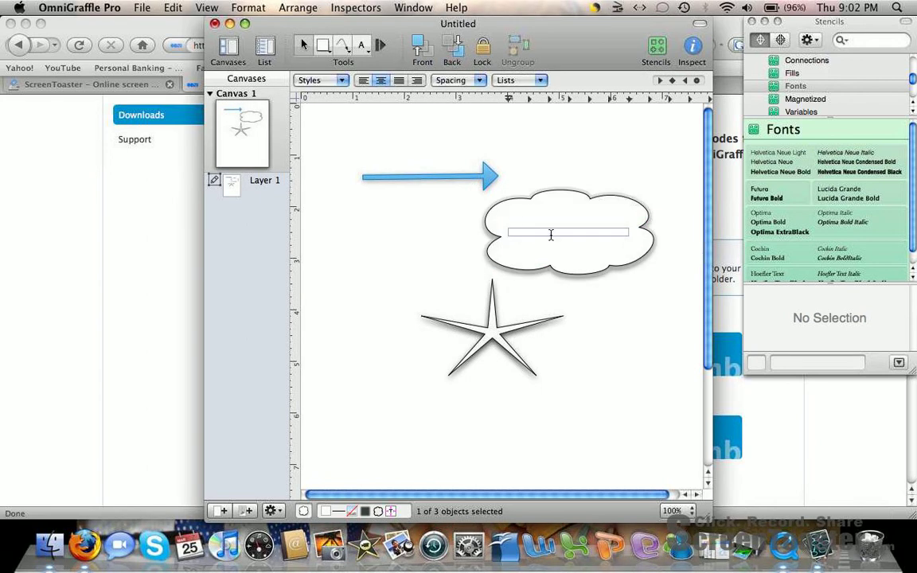
type("y")
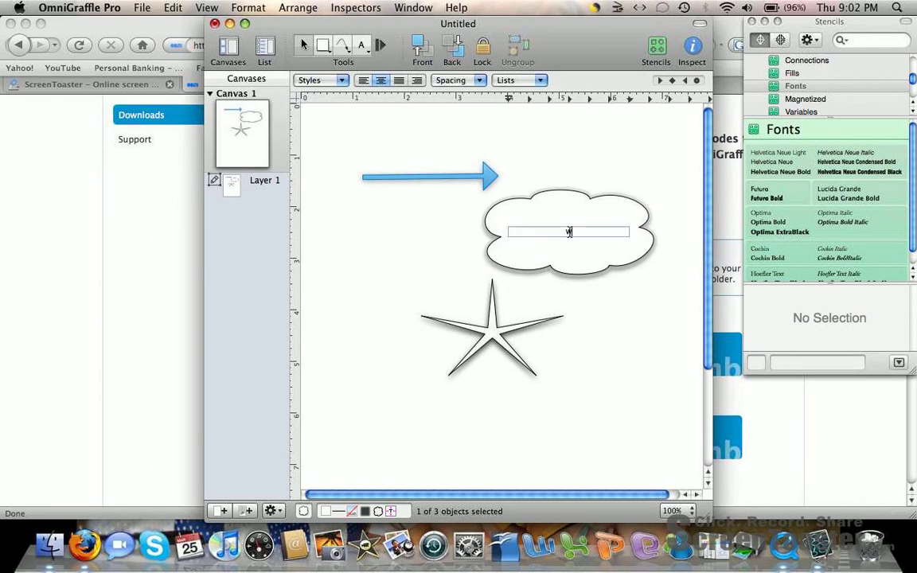
type("w300")
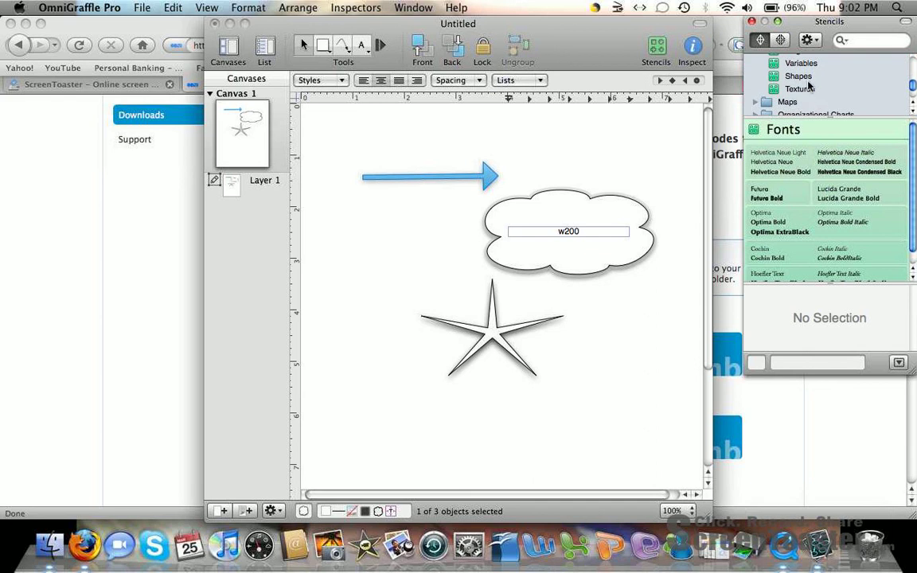
Step: Add the yellow texture rectangle beside the cloud, dismiss the stencil AppleScript warning, and expand Maps
left_click(801, 89)
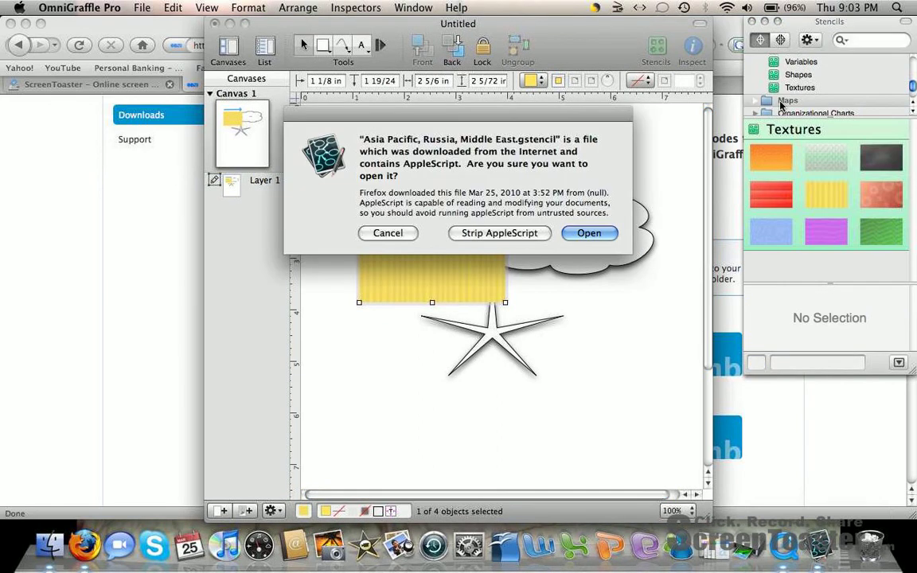
left_click(589, 233)
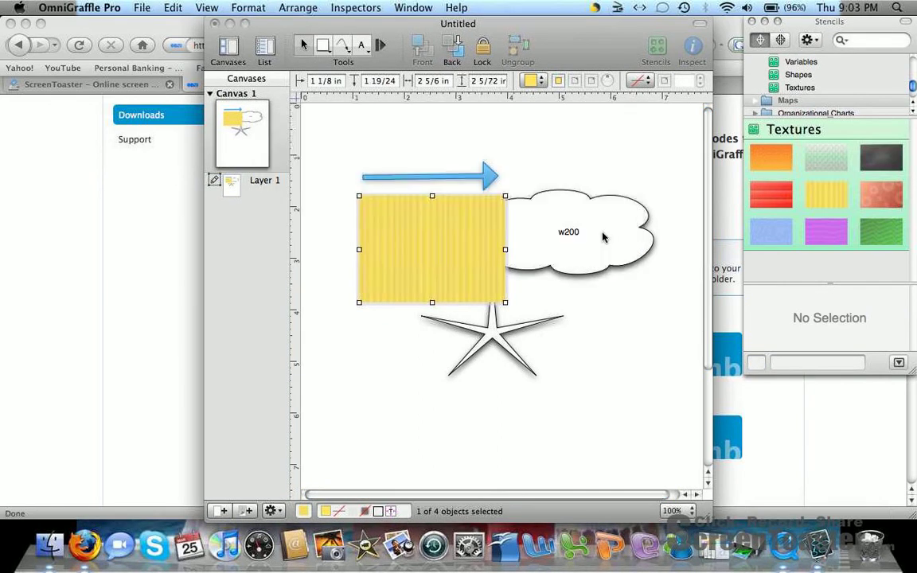
left_click(786, 100)
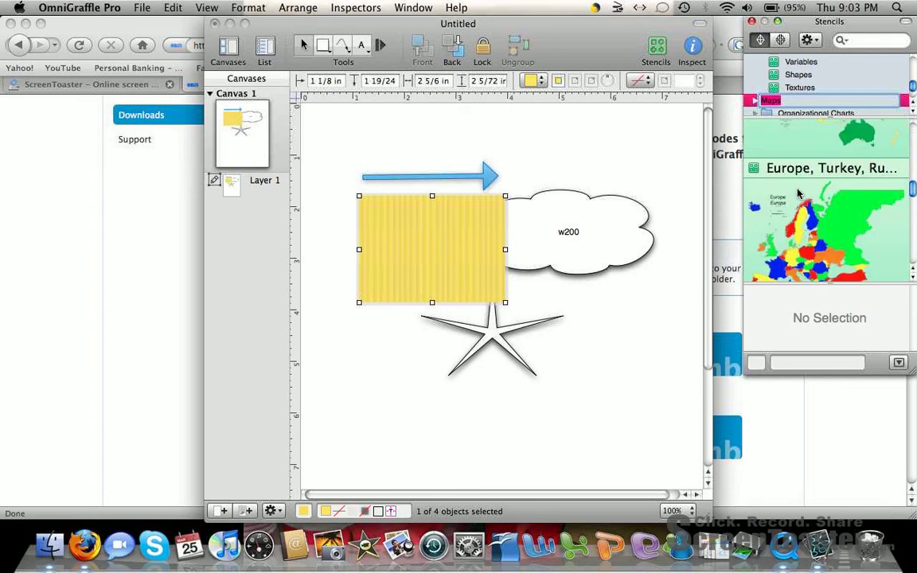
Step: Scroll the Maps stencils to USA and lay the multicoloured states map across the canvas
scroll("down", 3)
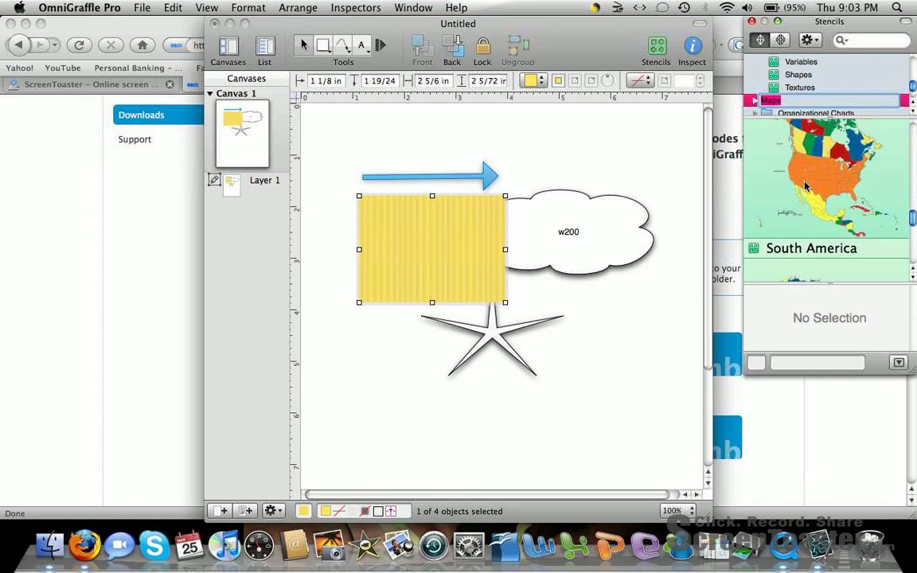
scroll("down", 3)
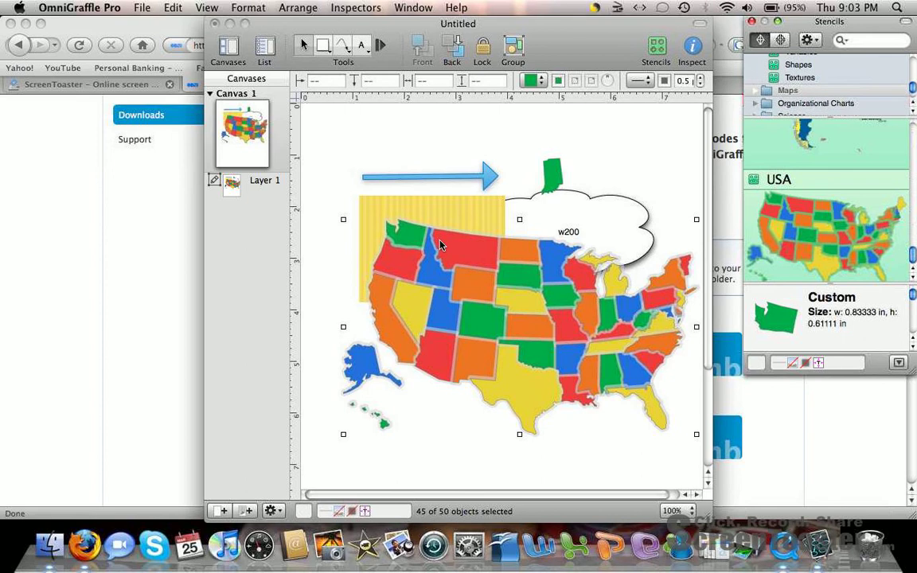
left_click(815, 102)
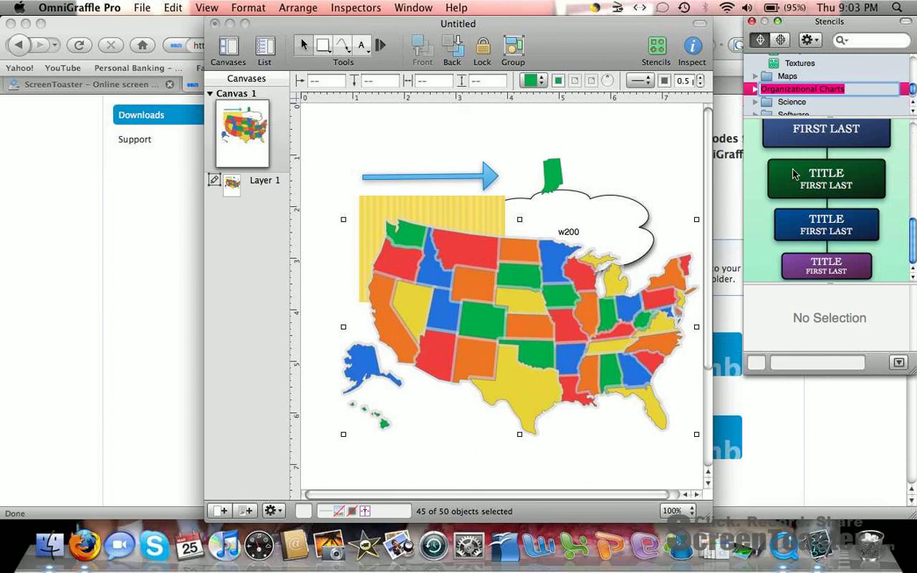
Step: Expand the Science collection and show the Space Planning appliance shapes
left_click(792, 100)
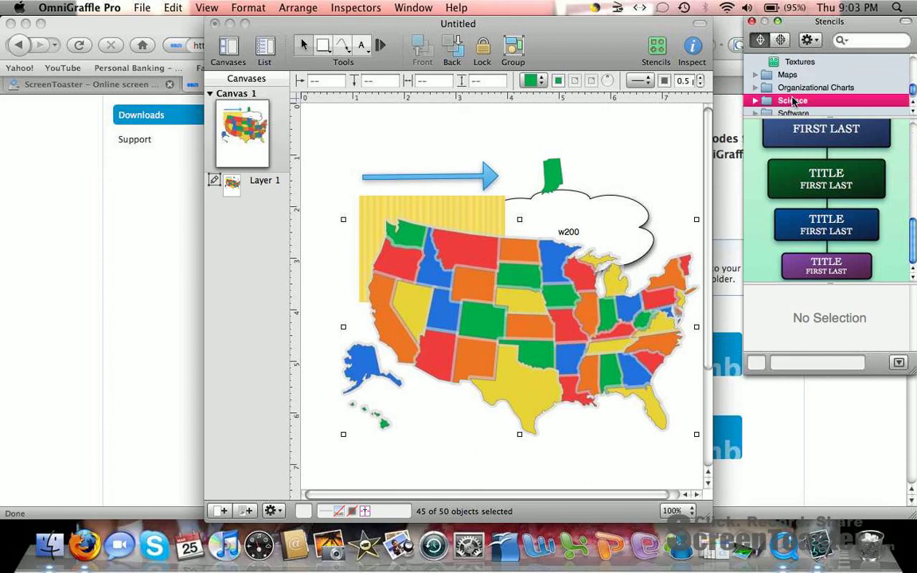
left_click(793, 101)
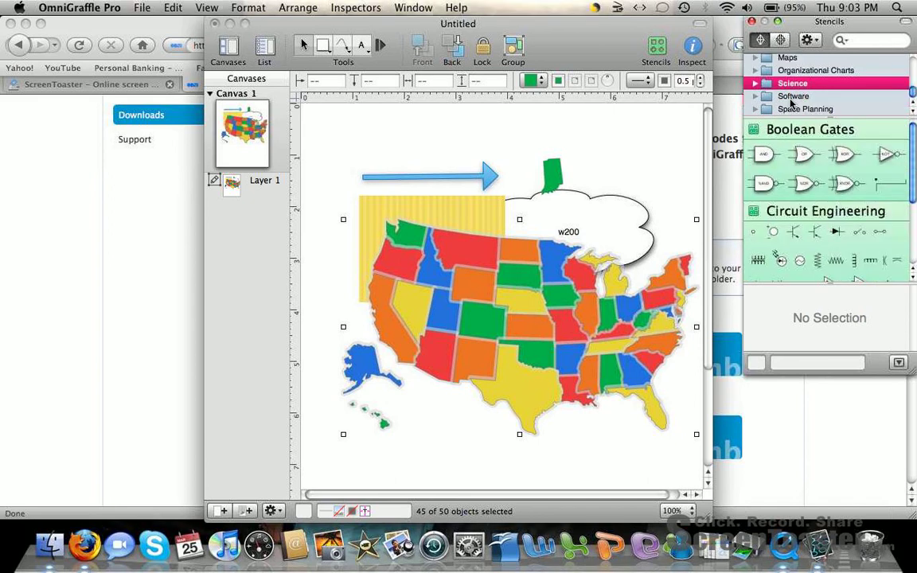
left_click(805, 108)
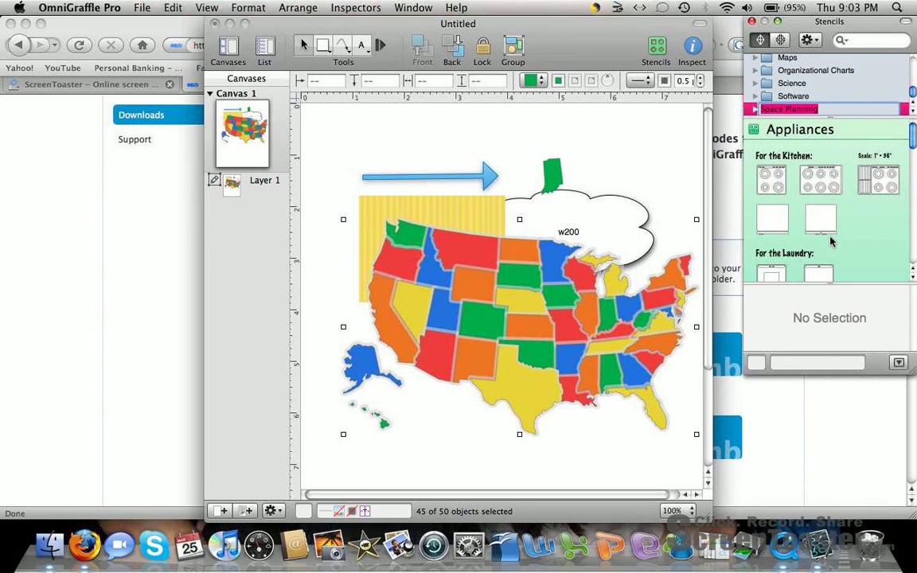
mouse_move(860, 236)
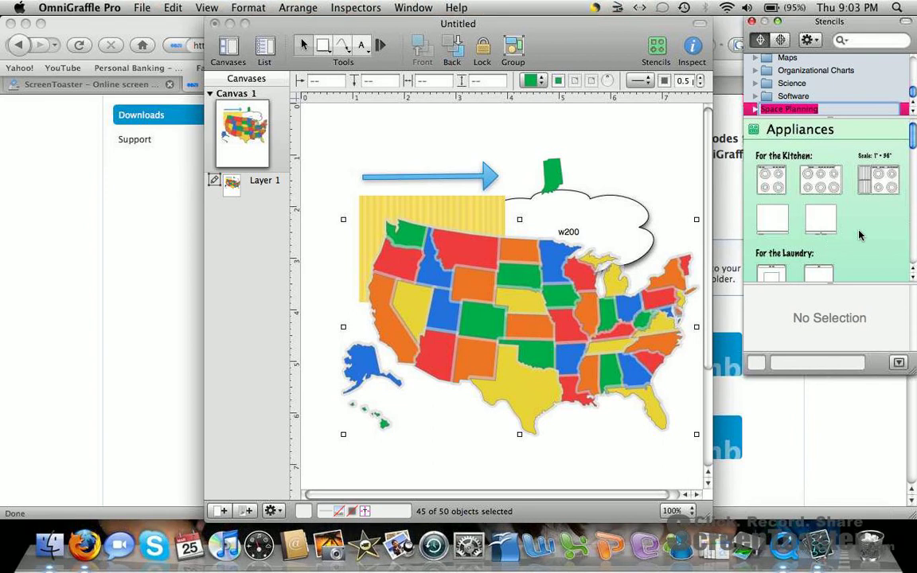